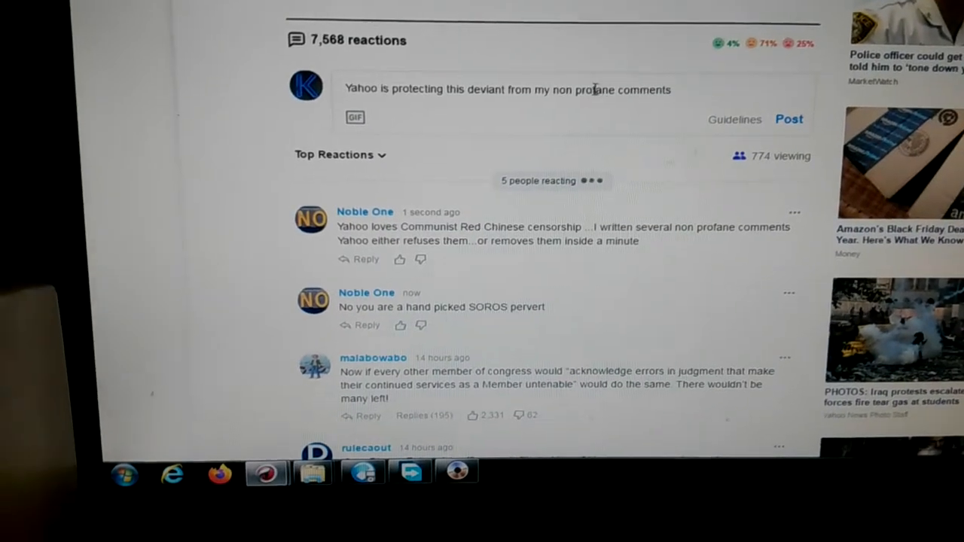
Step: Submit the comment 'Yahoo is protecting this deviant from my non profane comments' to the reactions thread
left_click(789, 119)
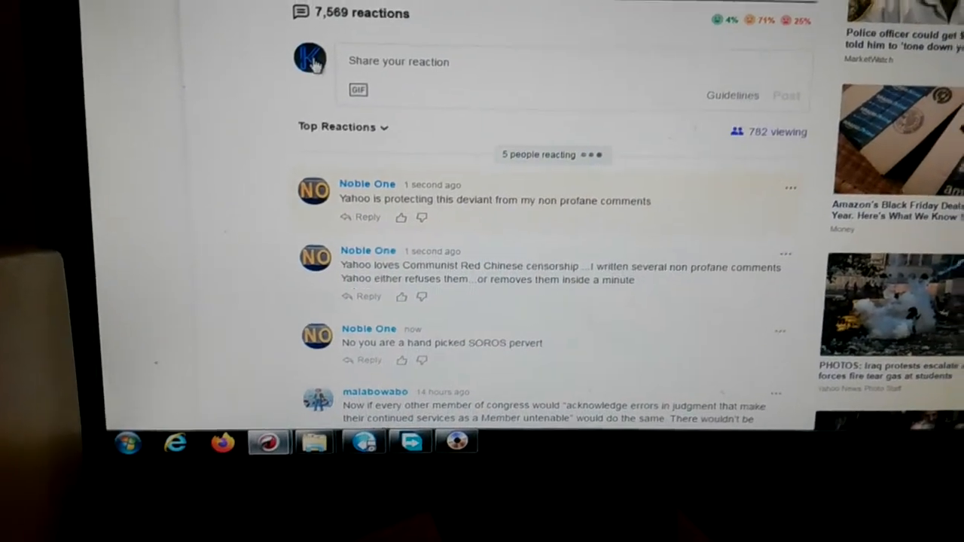
left_click(309, 57)
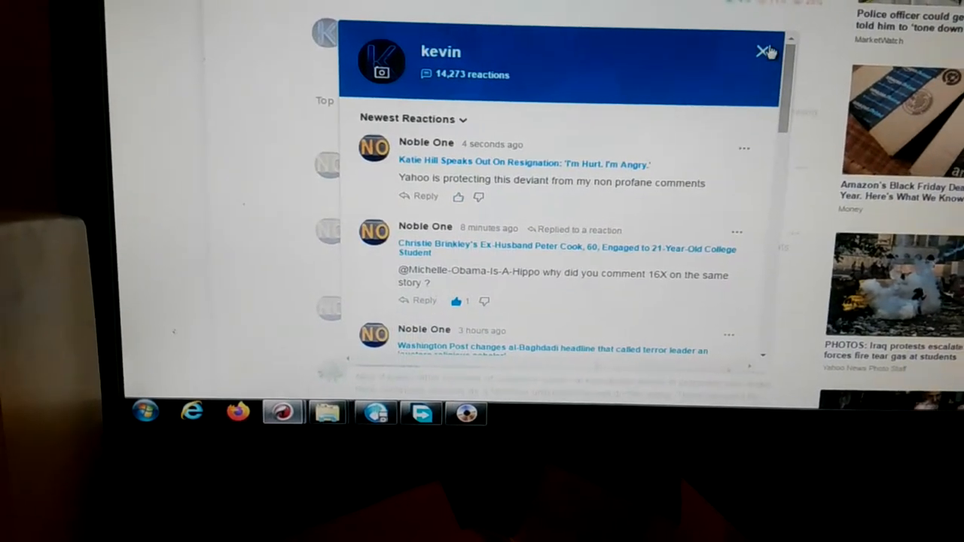
left_click(759, 52)
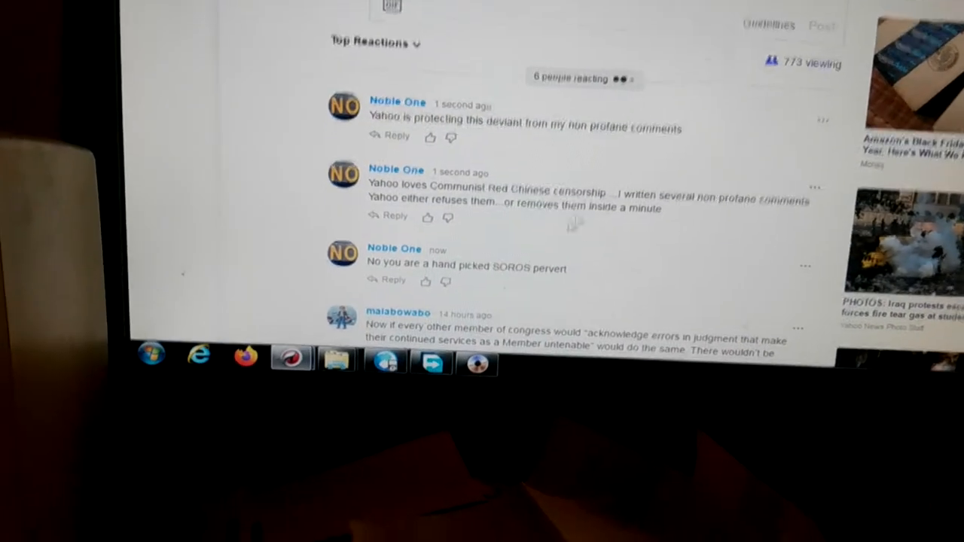